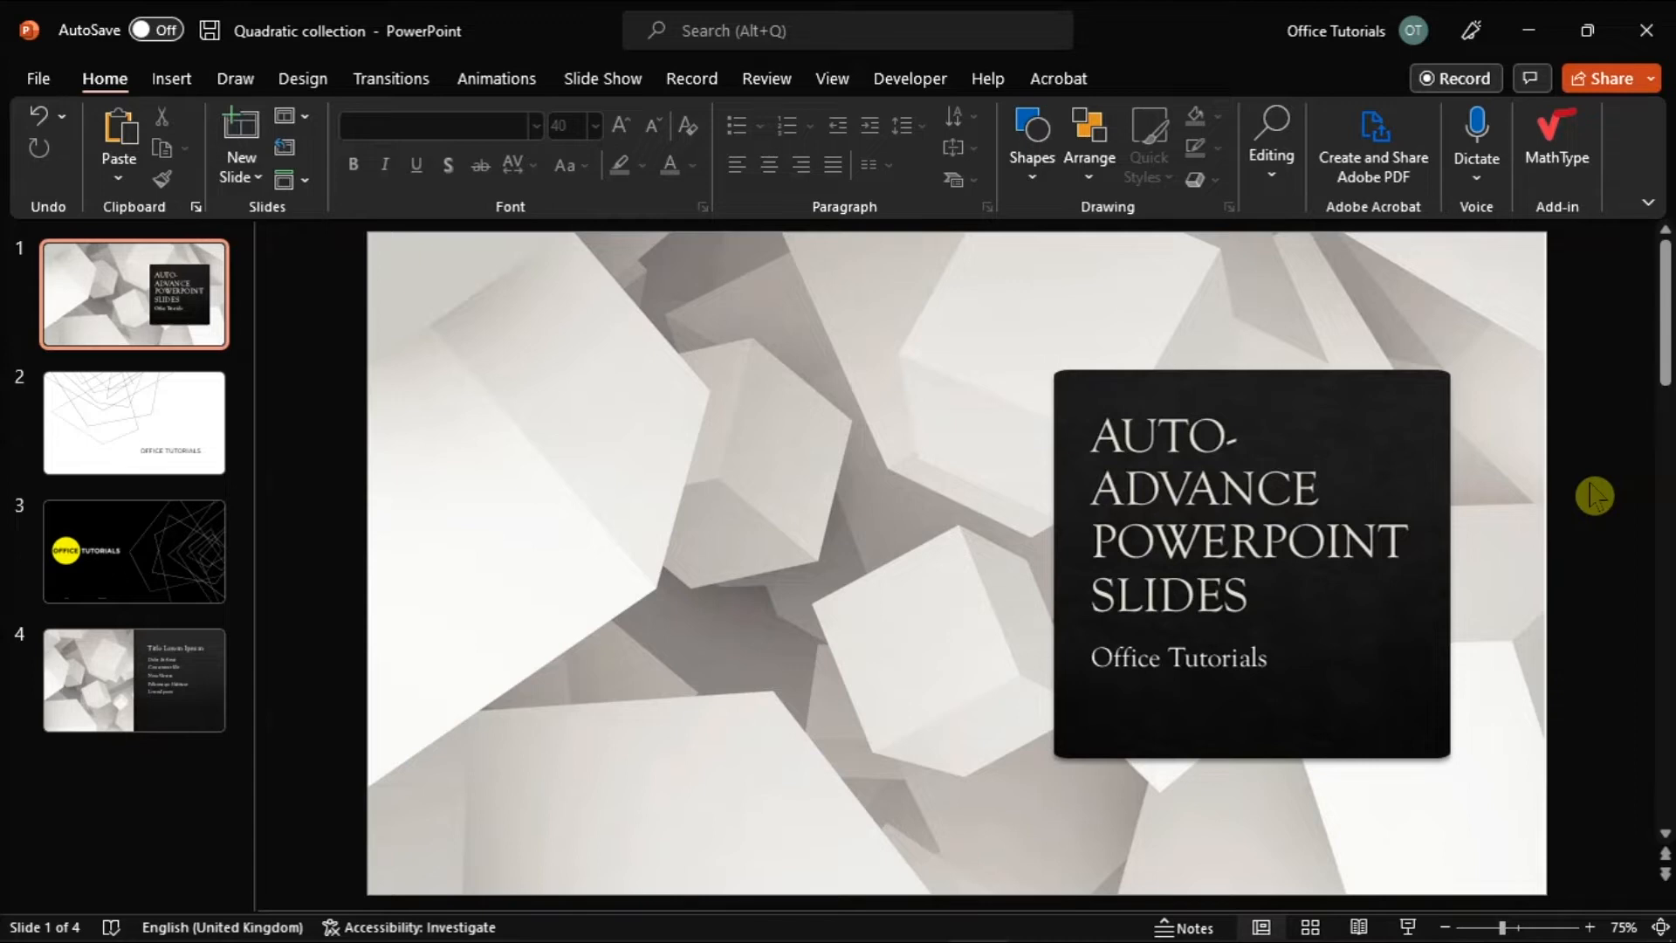
# Select all four slides with Ctrl+A and go to the Transitions ribbon
pyautogui.press('Ctrl+A')
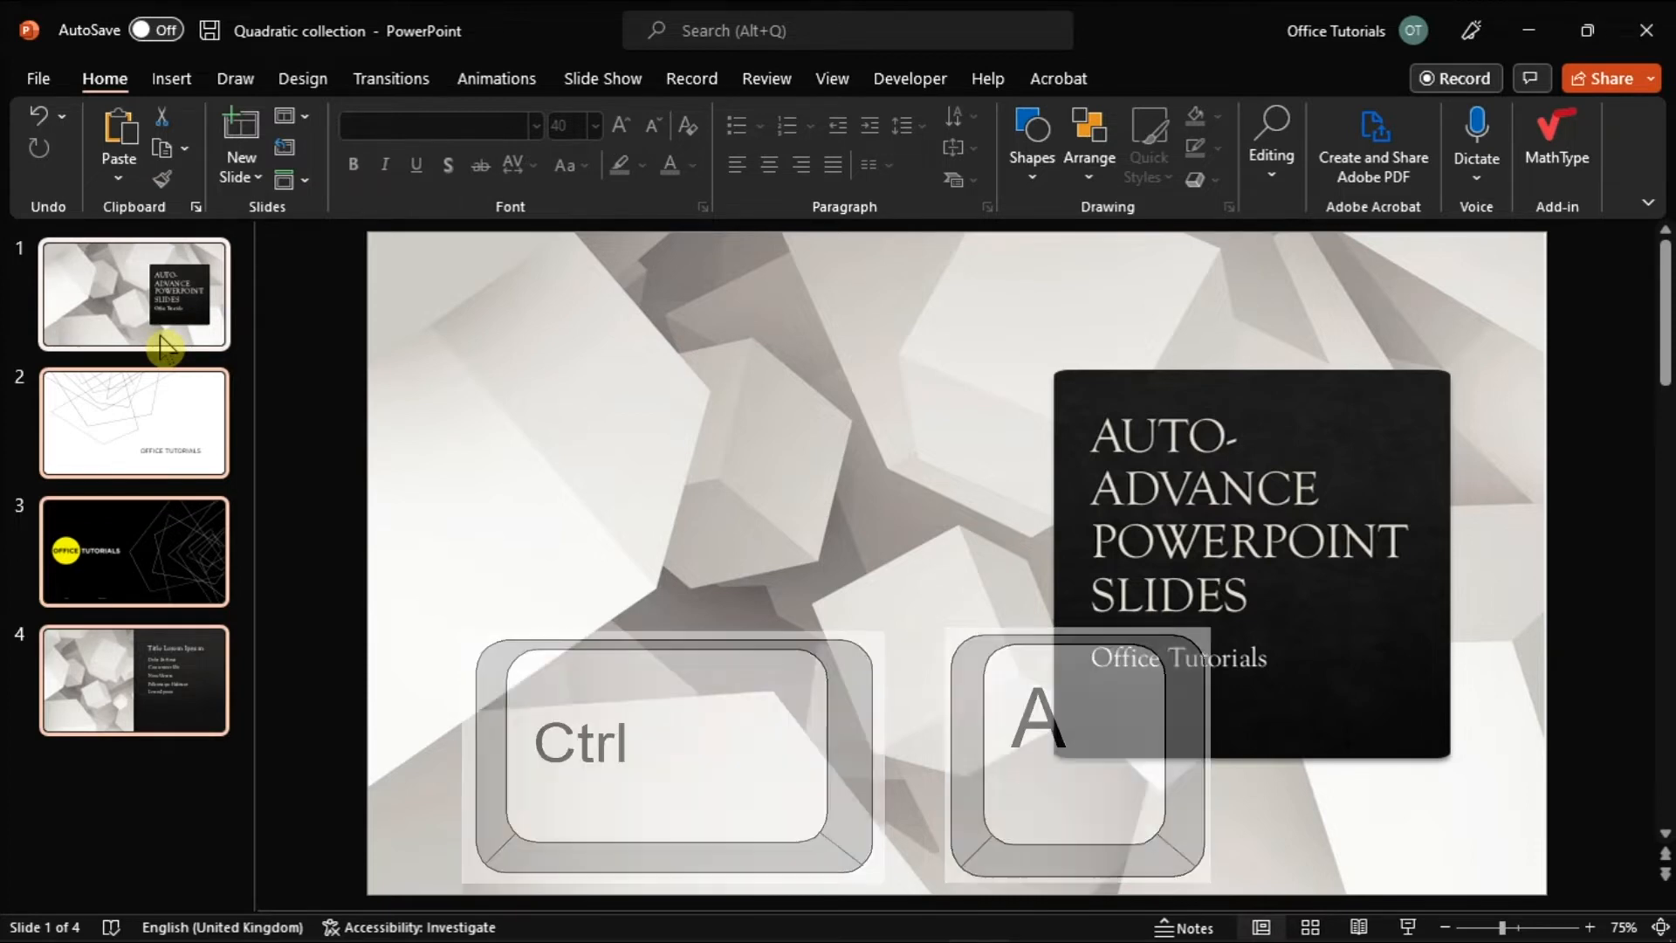
pyautogui.click(391, 78)
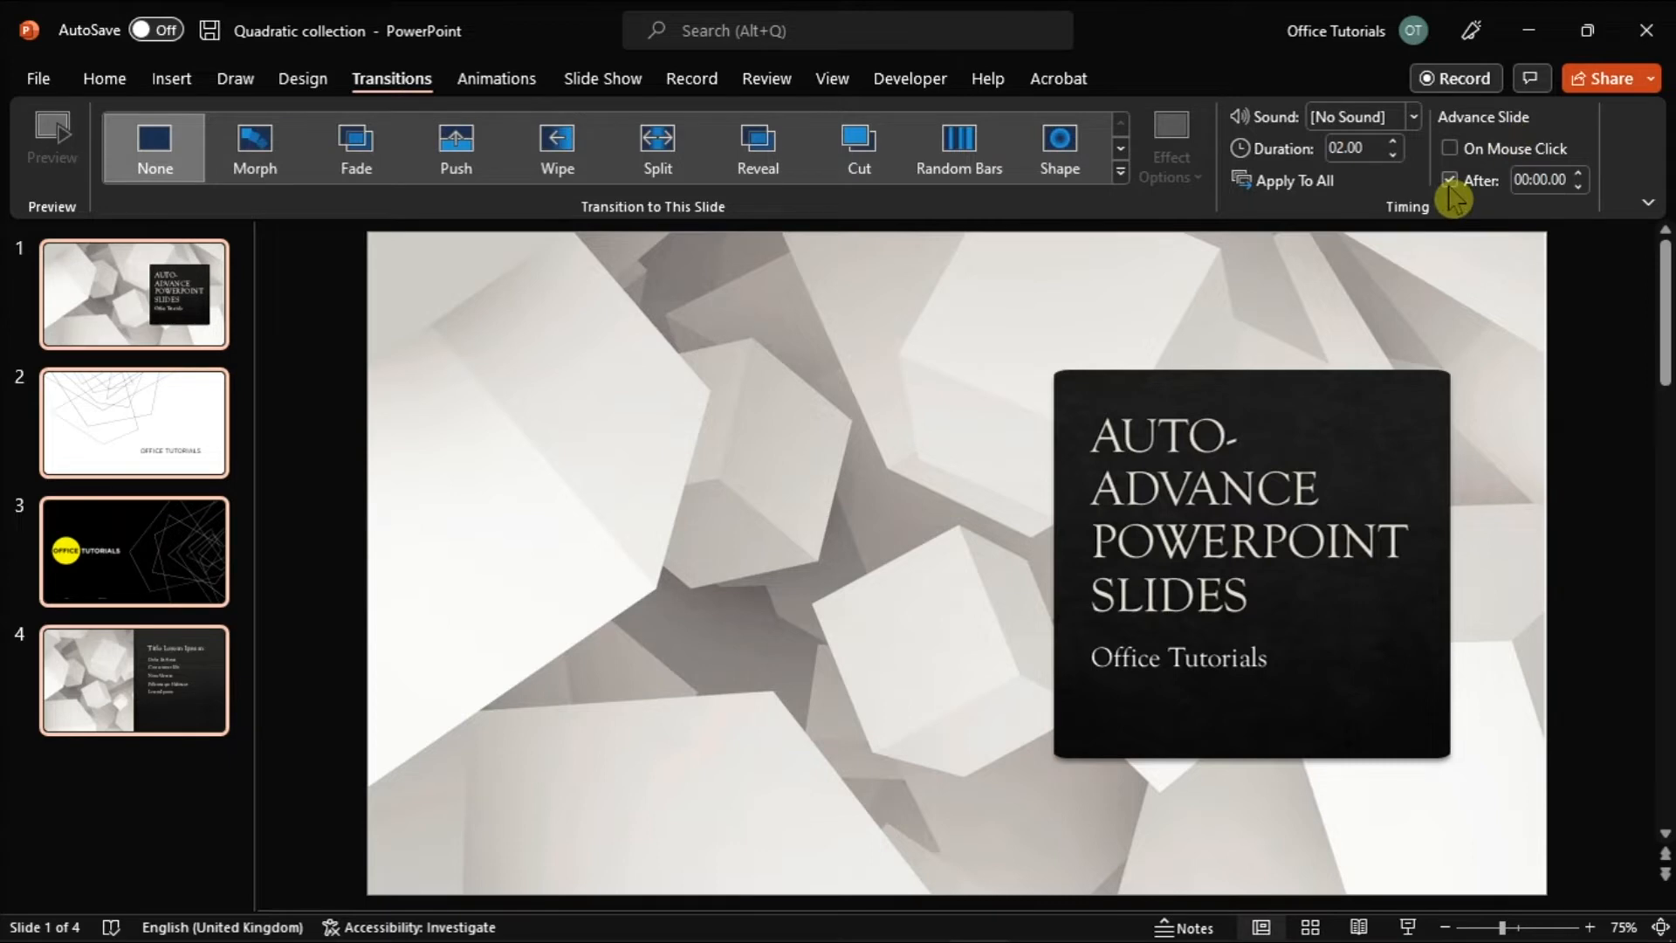
# Enable Advance Slide After with a 00:03.00 delay for the selected slides
pyautogui.click(1582, 175)
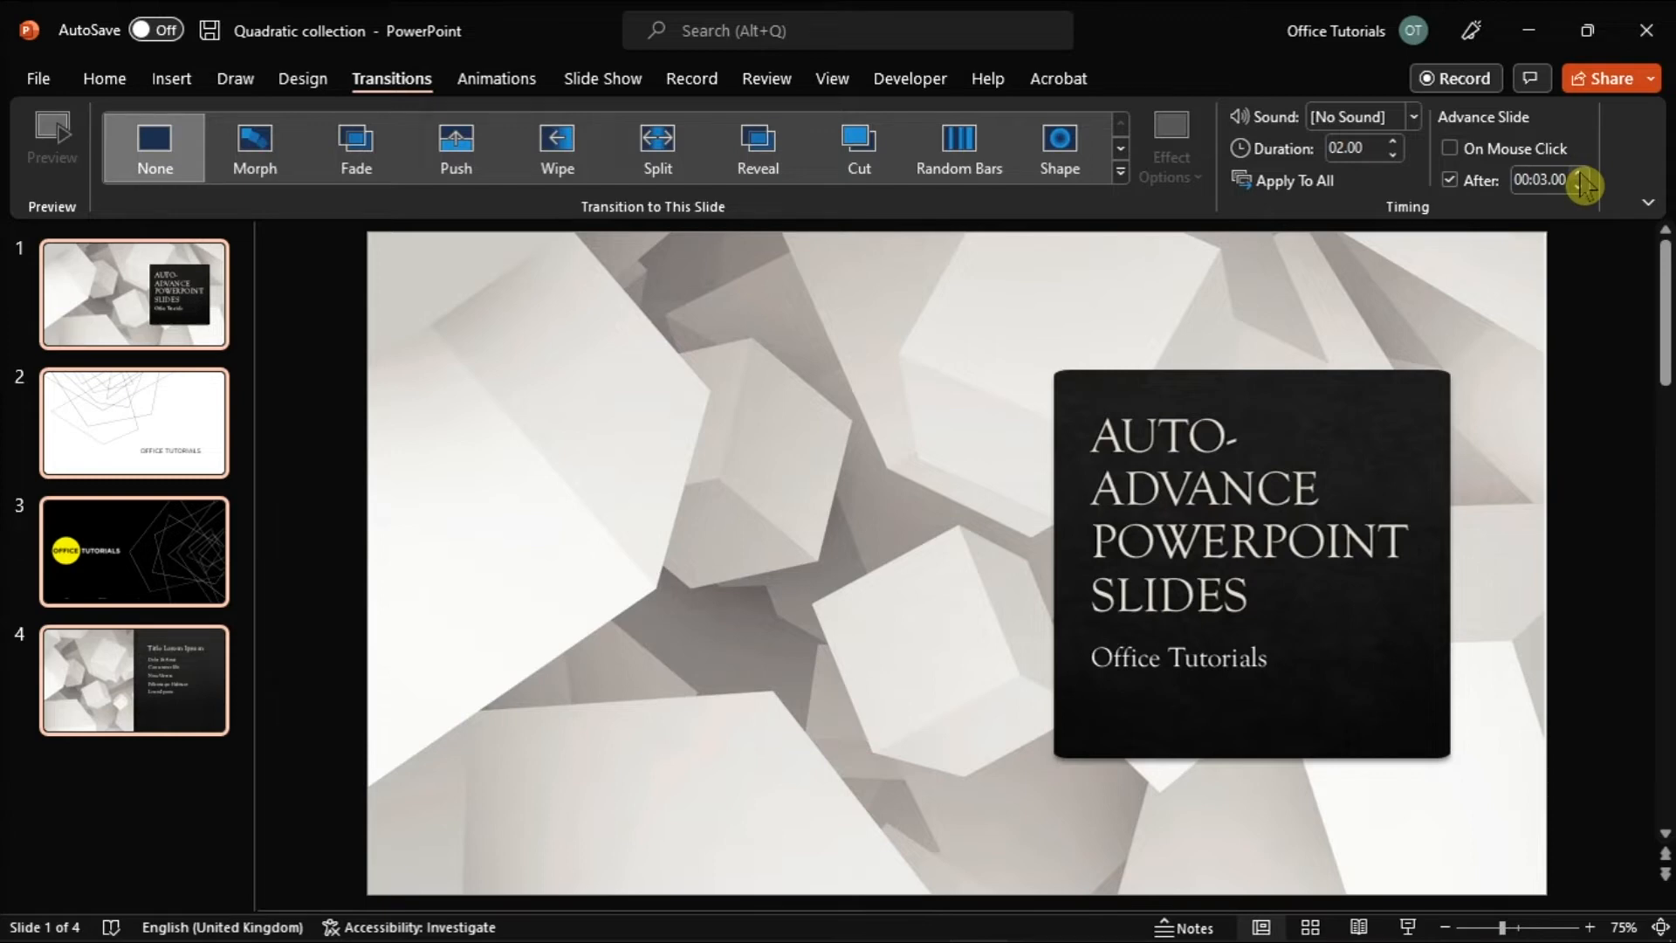
pyautogui.click(1121, 166)
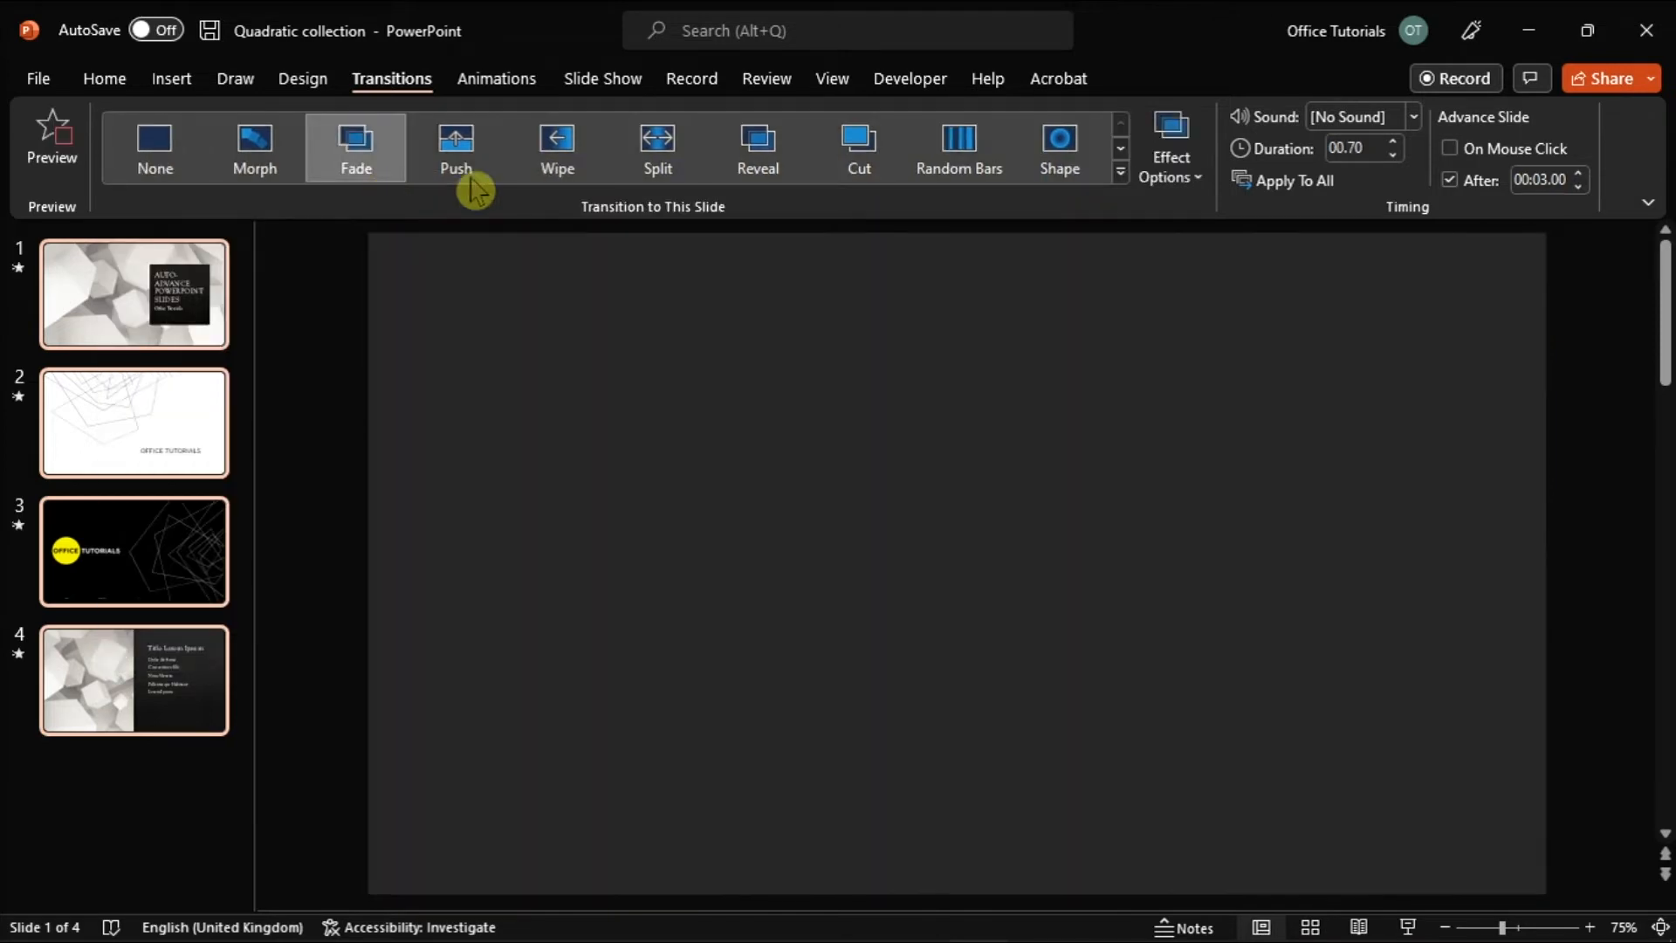
# Preview Wipe and Cut transitions, then settle on Fade for all four slides
pyautogui.click(557, 143)
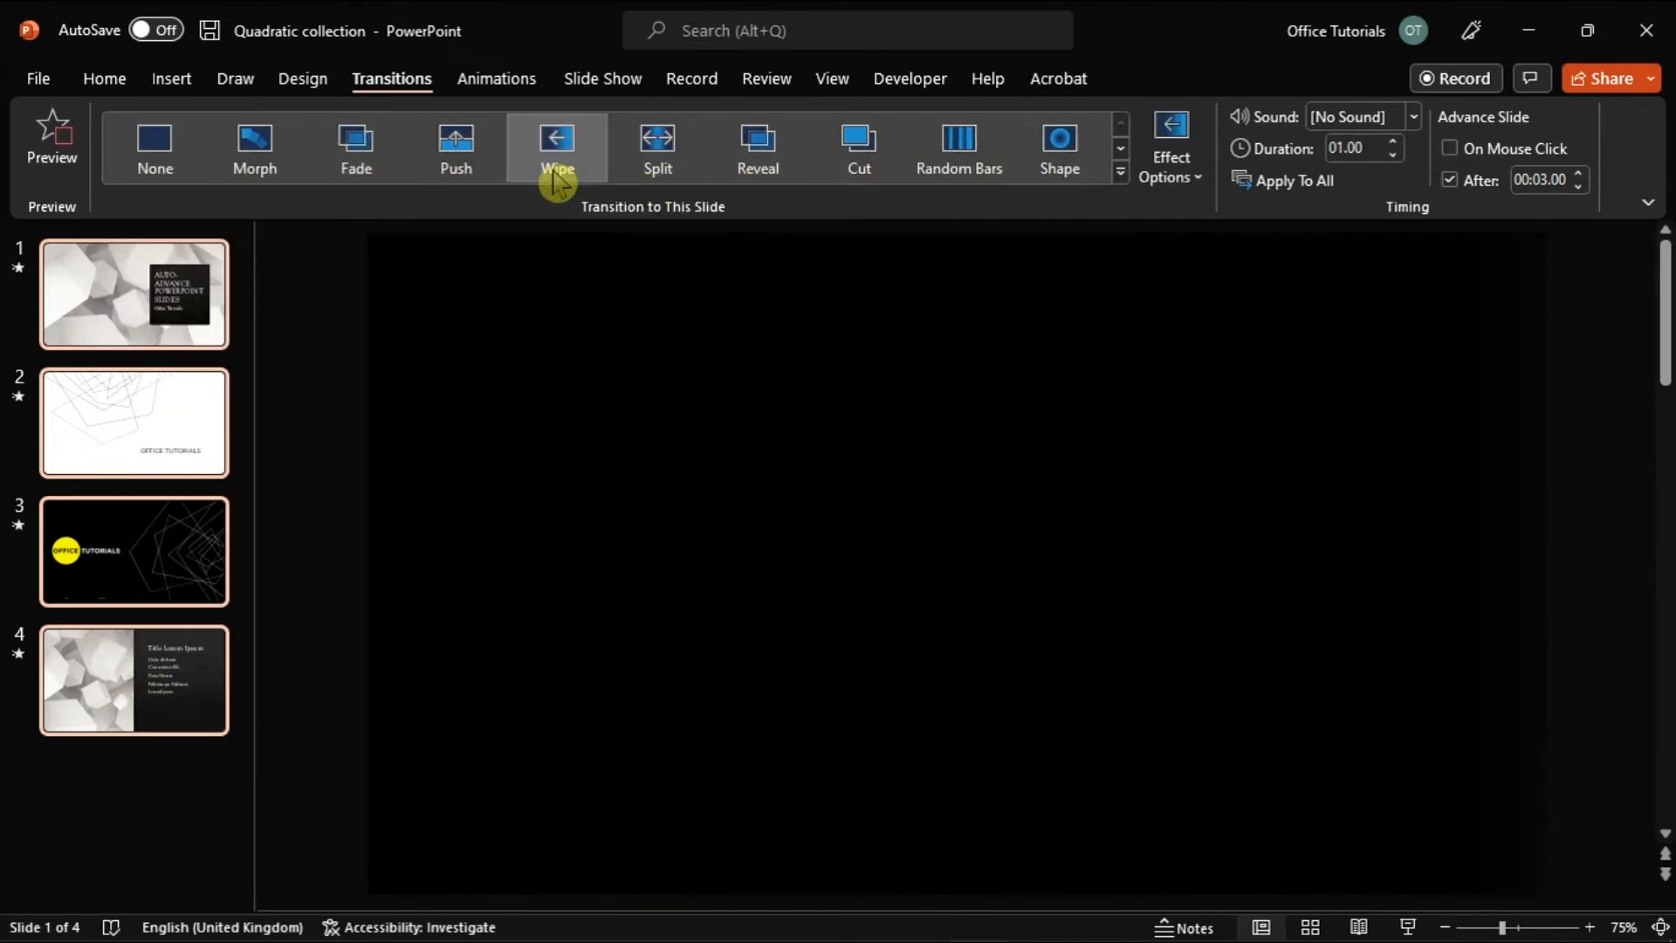
pyautogui.click(49, 132)
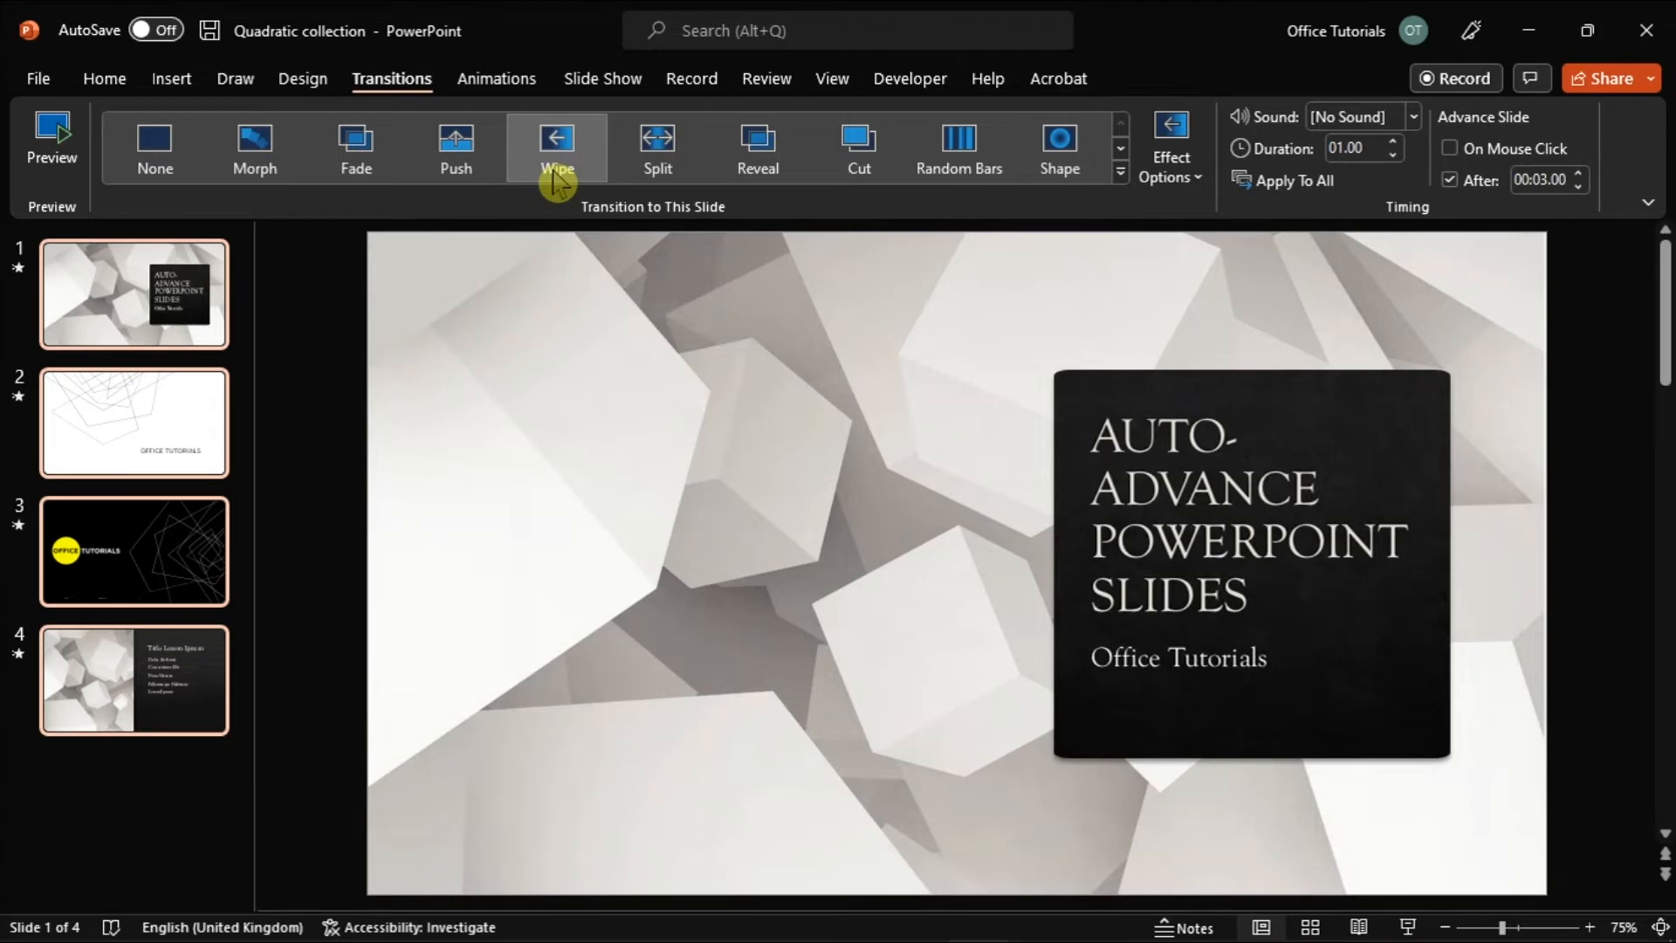
pyautogui.click(859, 147)
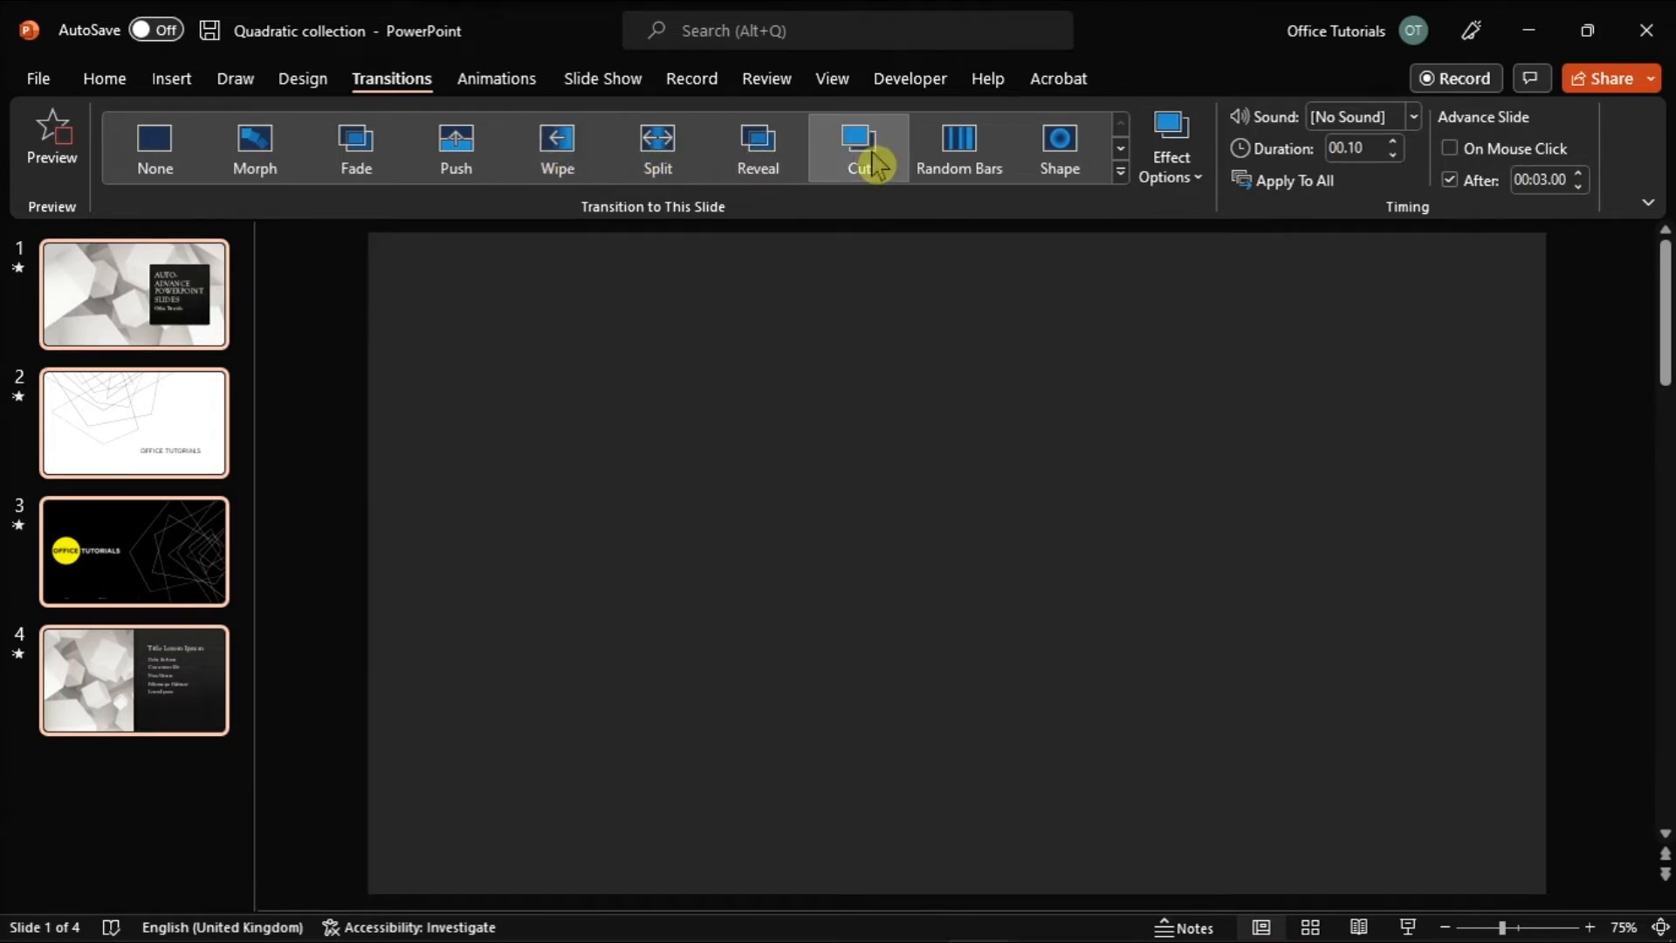
pyautogui.click(860, 147)
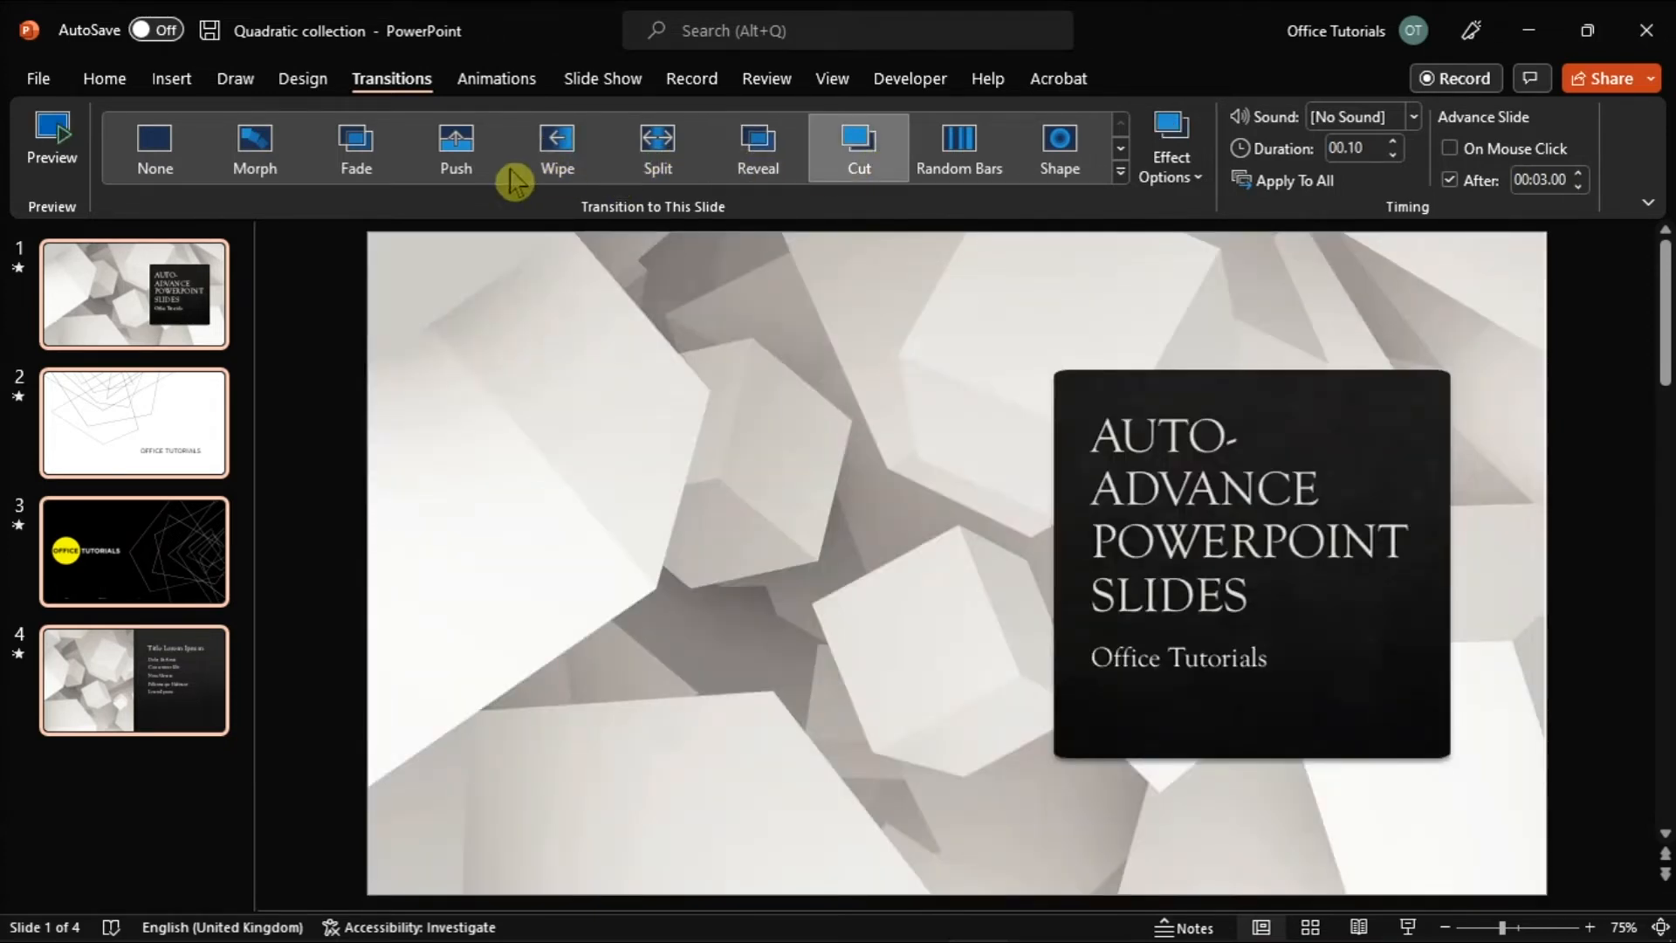
pyautogui.click(356, 144)
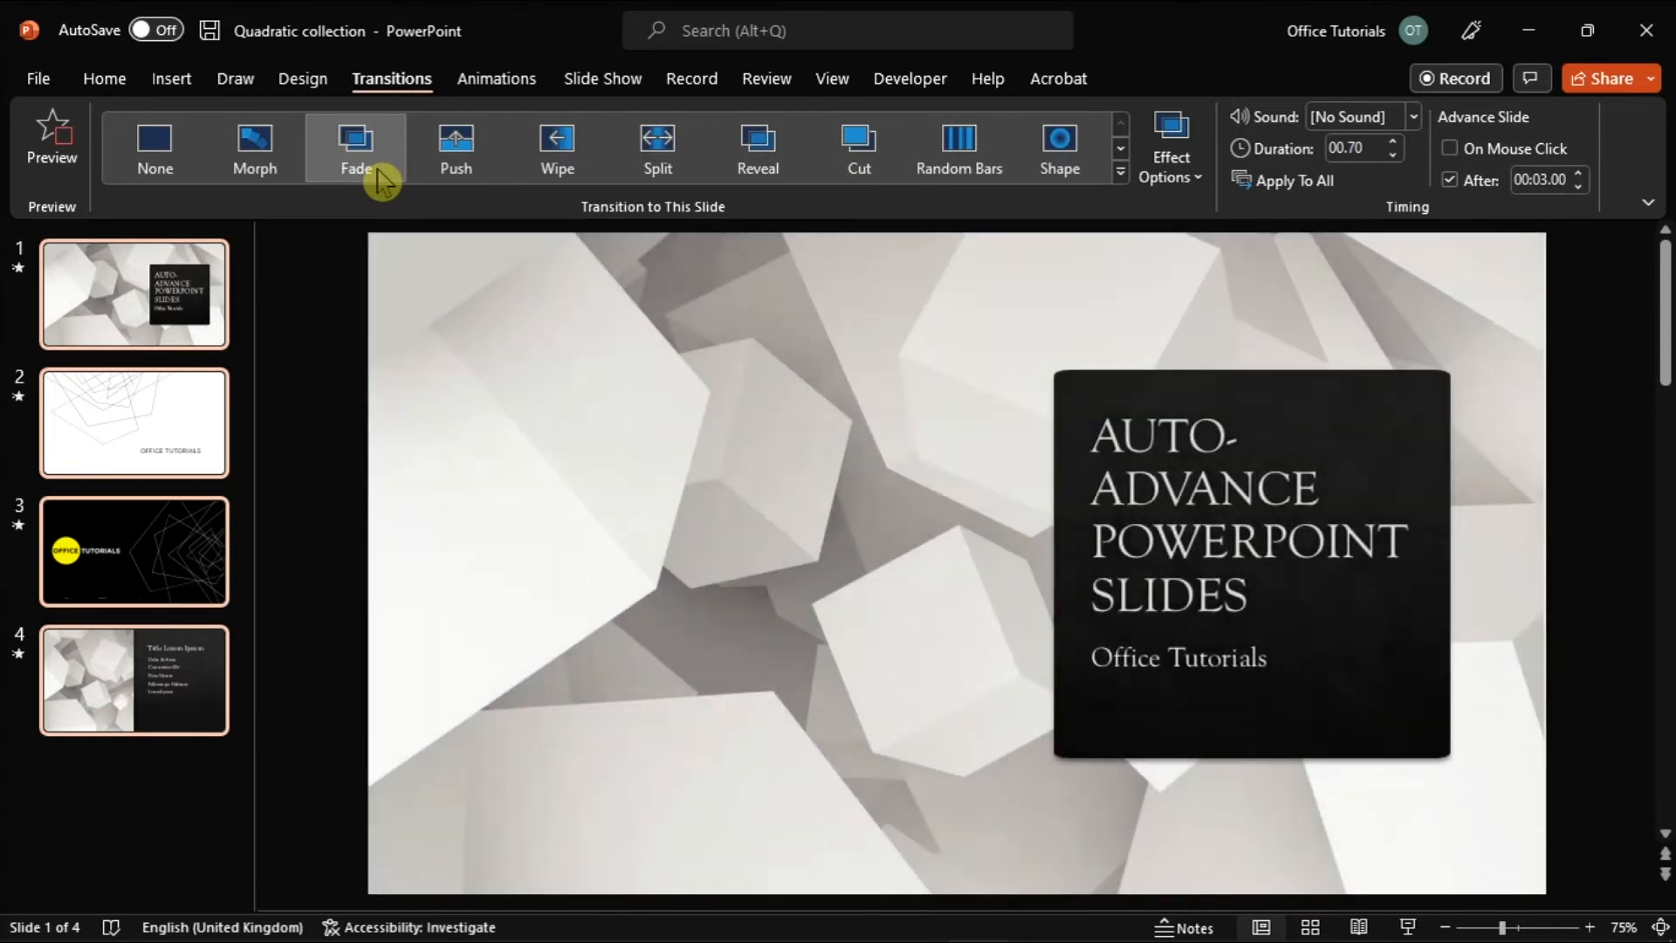